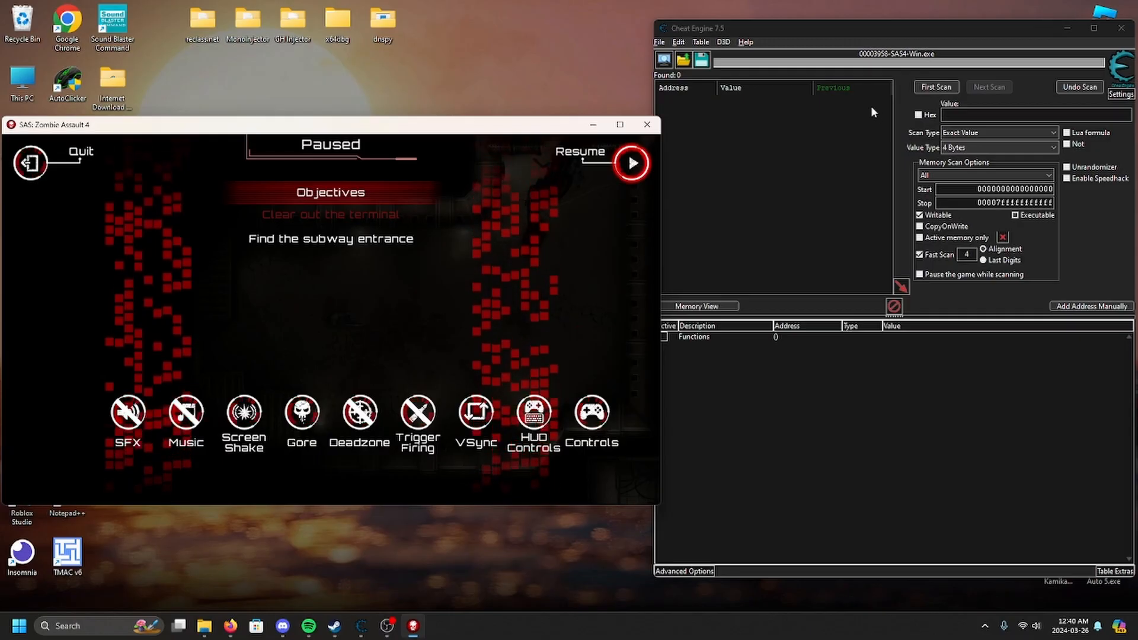
pyautogui.moveTo(612, 246)
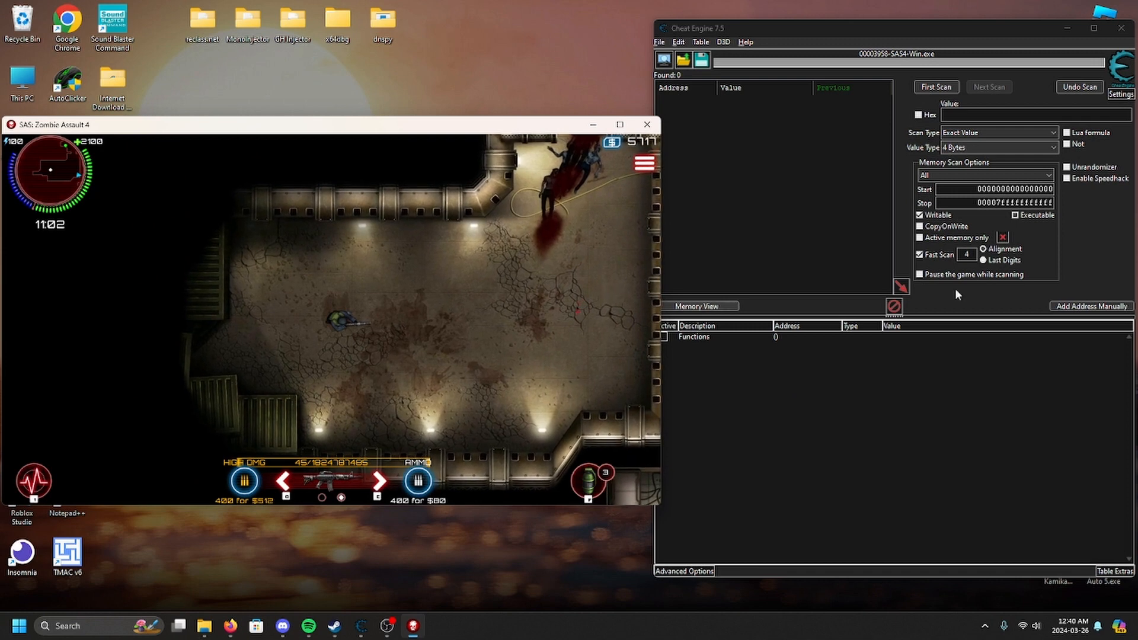
# Scan for the ammo value 45, then narrow to the single address now holding 44.
pyautogui.write('45')
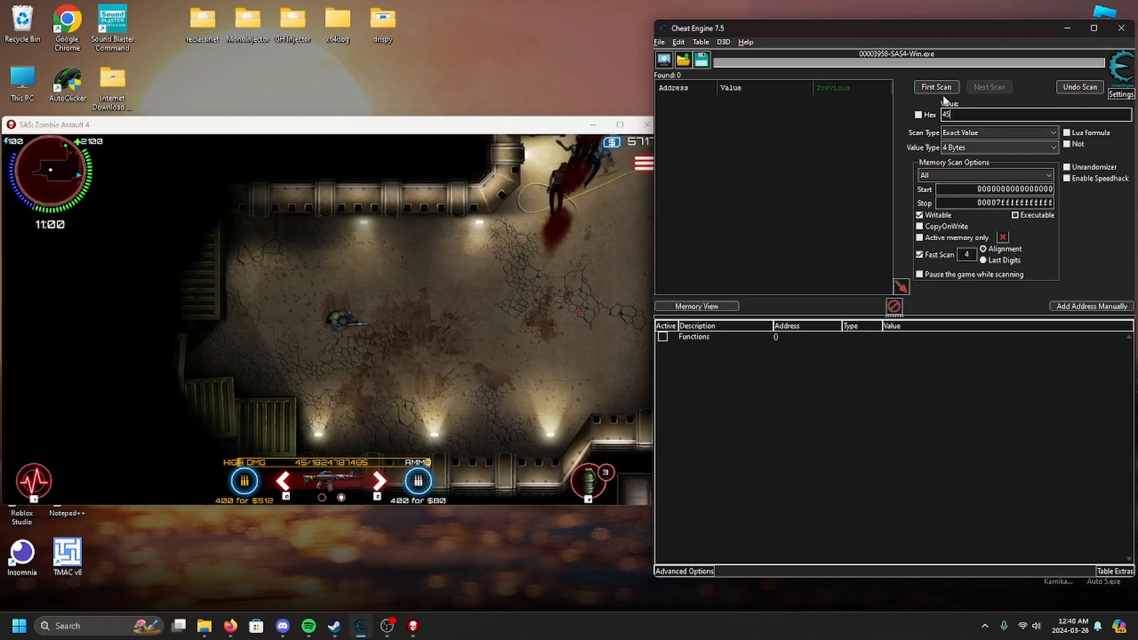
pyautogui.click(935, 87)
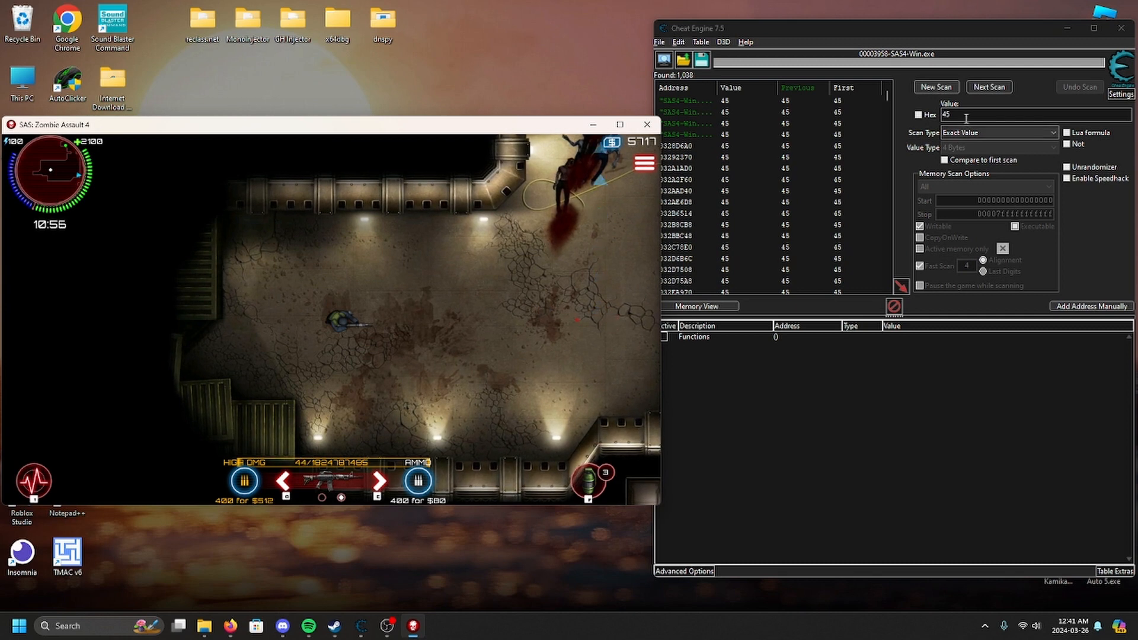
pyautogui.click(988, 87)
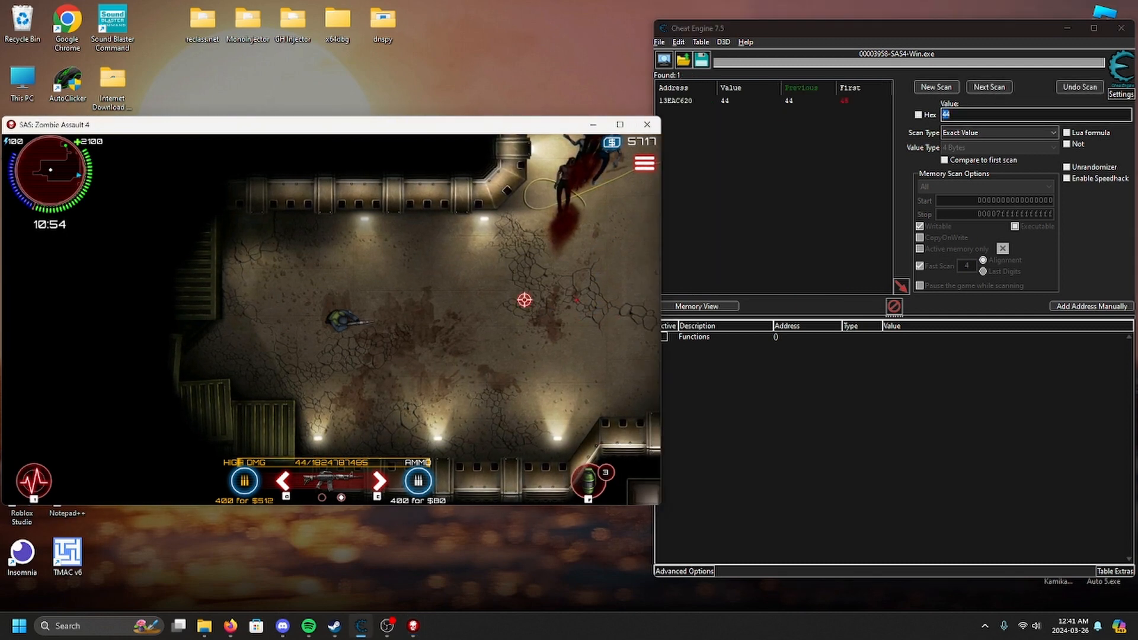
pyautogui.click(732, 100)
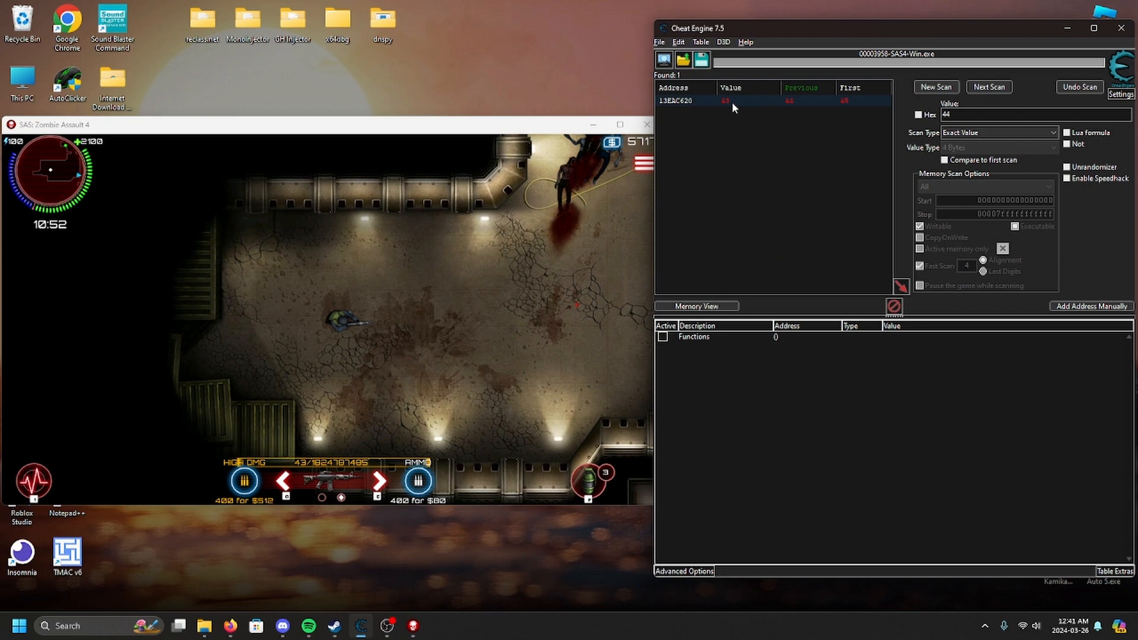
# Add the found ammo address to the table and give it a new value.
pyautogui.doubleClick(675, 100)
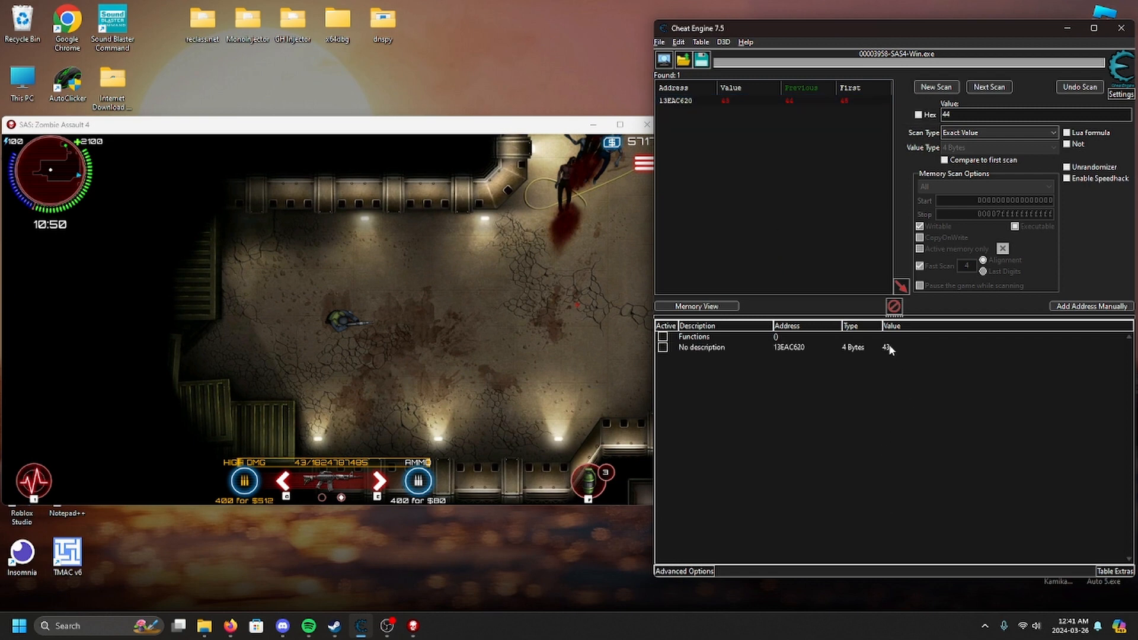
pyautogui.doubleClick(885, 347)
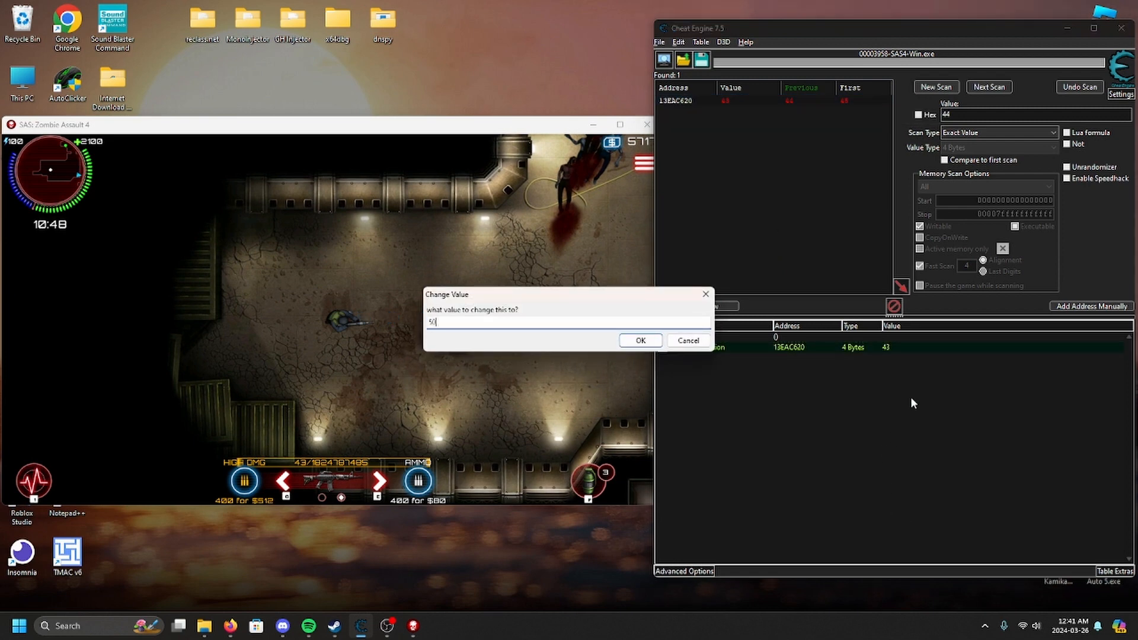
pyautogui.click(638, 340)
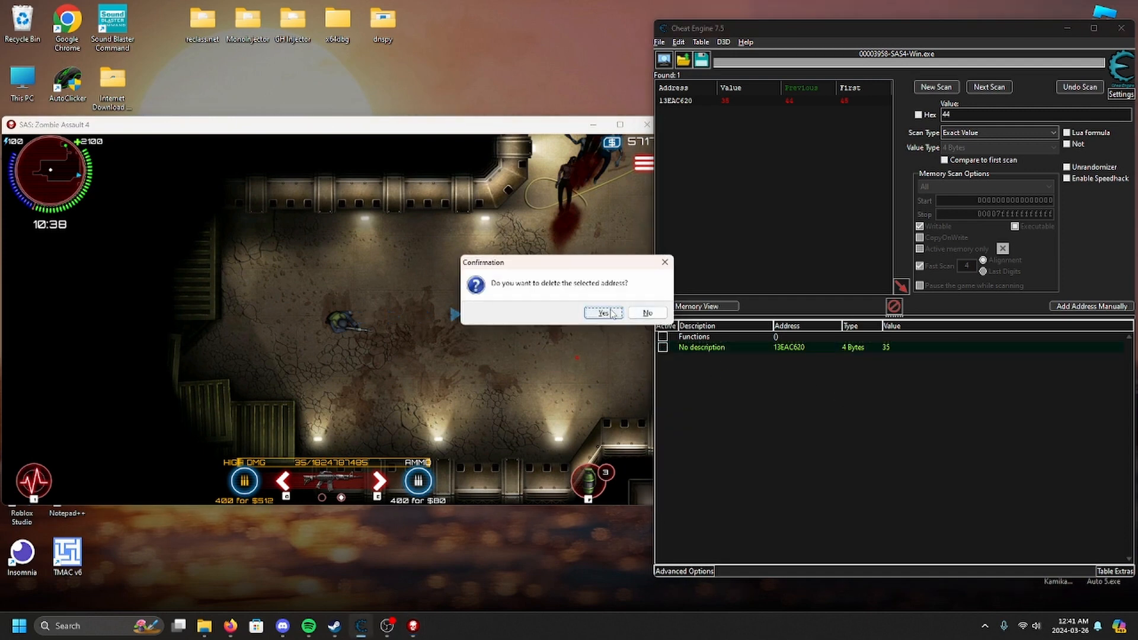
# Remove the ammo address and run a fresh unknown-initial-value first scan.
pyautogui.click(599, 313)
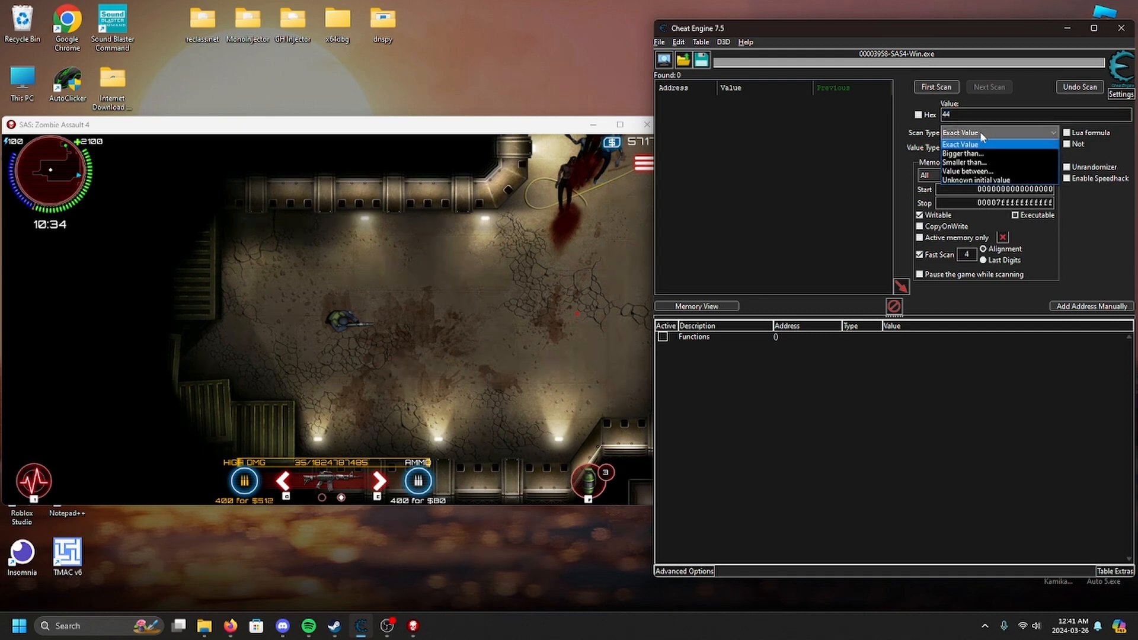
pyautogui.click(976, 180)
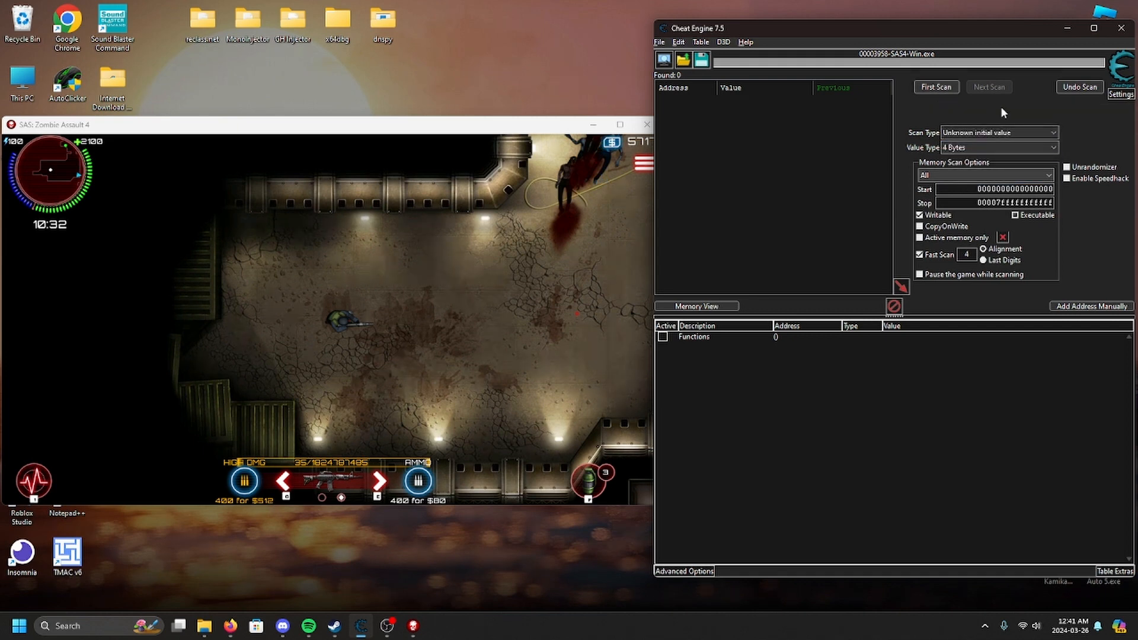
pyautogui.click(935, 87)
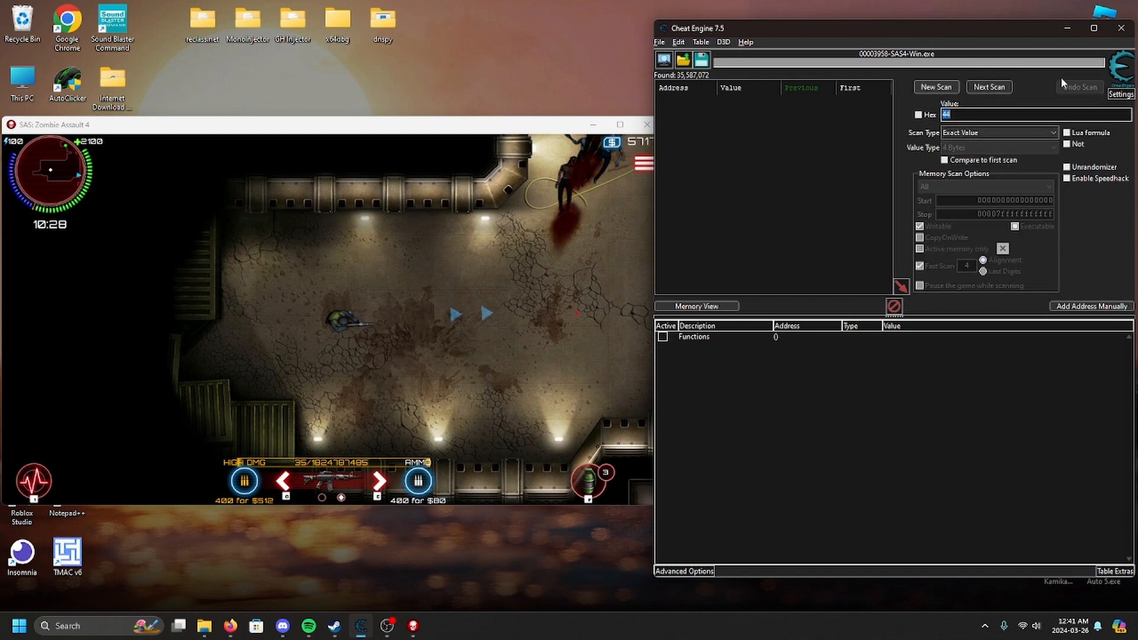
pyautogui.click(1120, 89)
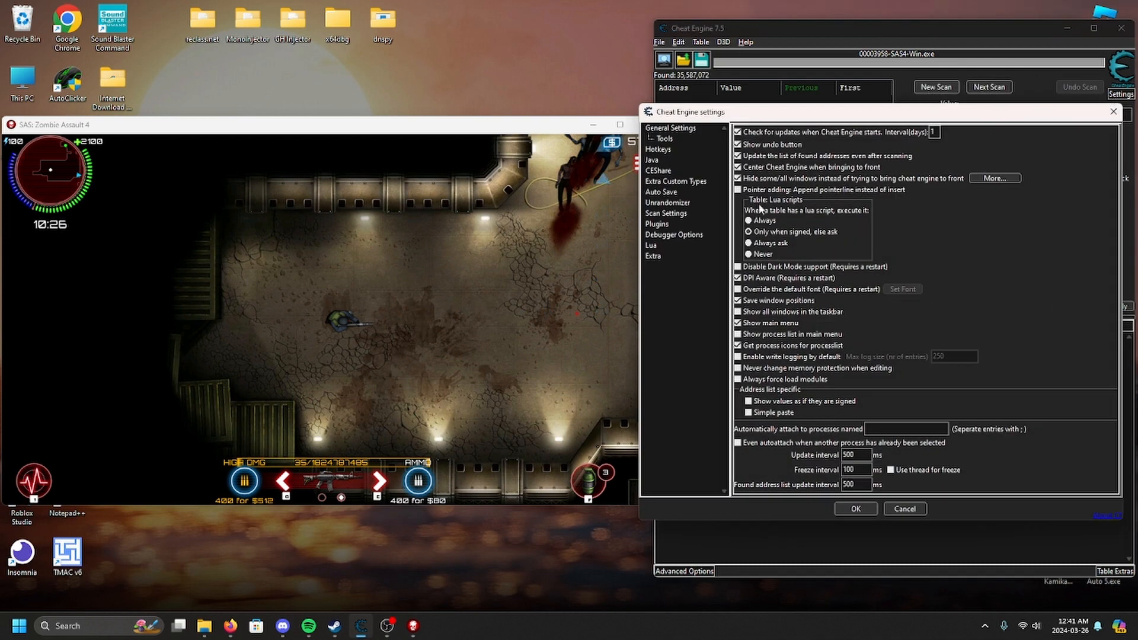
pyautogui.click(657, 149)
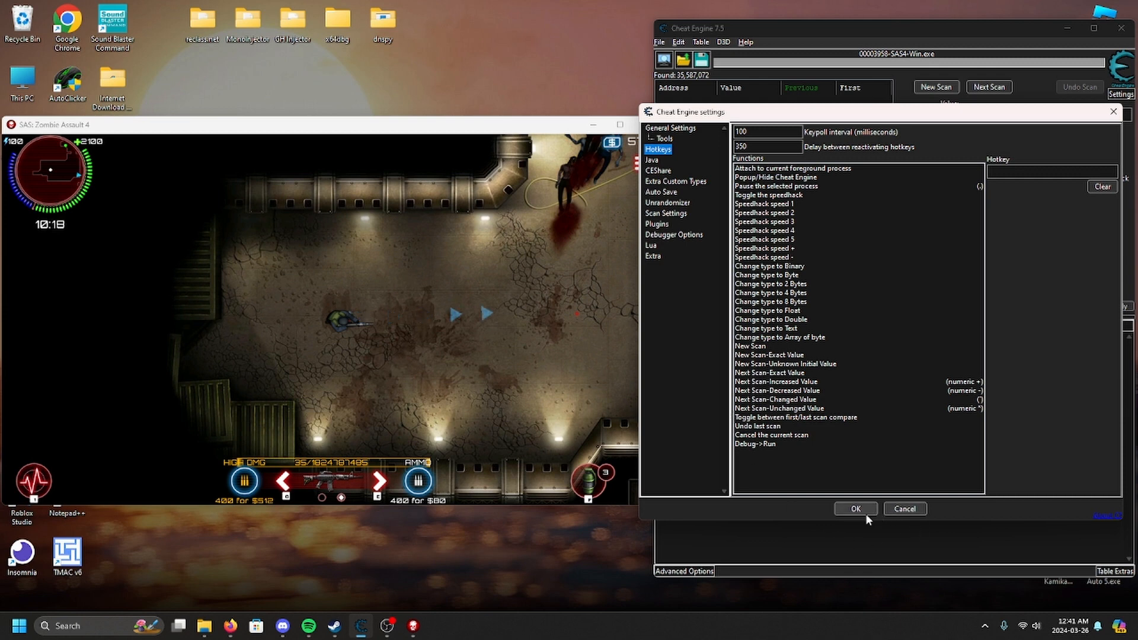
pyautogui.click(854, 508)
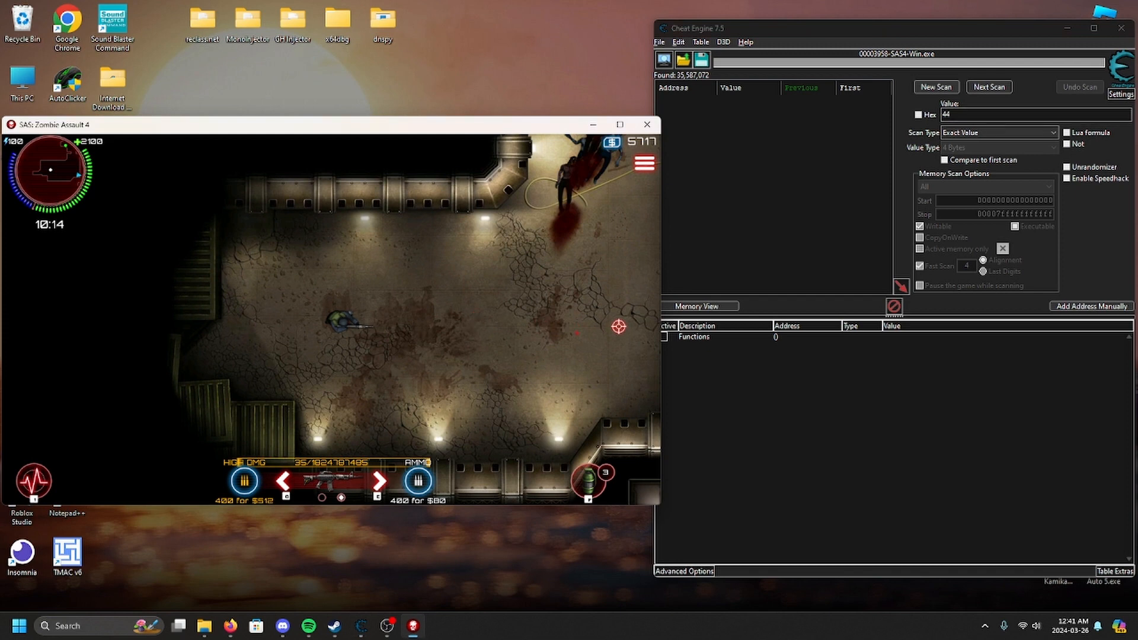
# Alternate unchanged- and changed-value scans down to seven results and add 13D34C00 to the list.
pyautogui.click(988, 86)
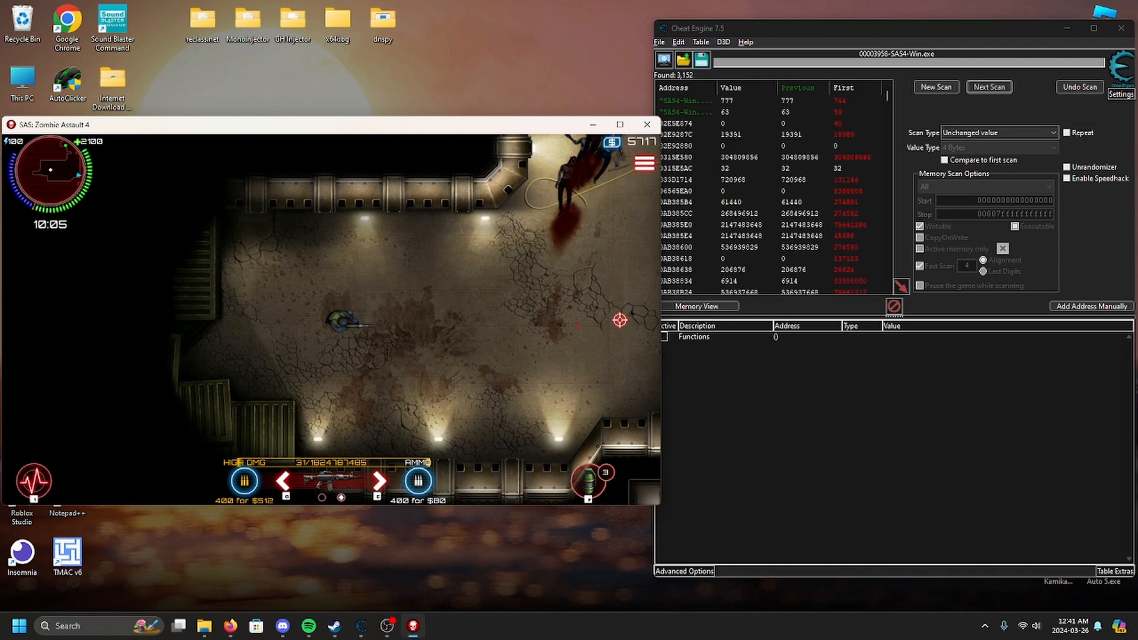
pyautogui.click(987, 86)
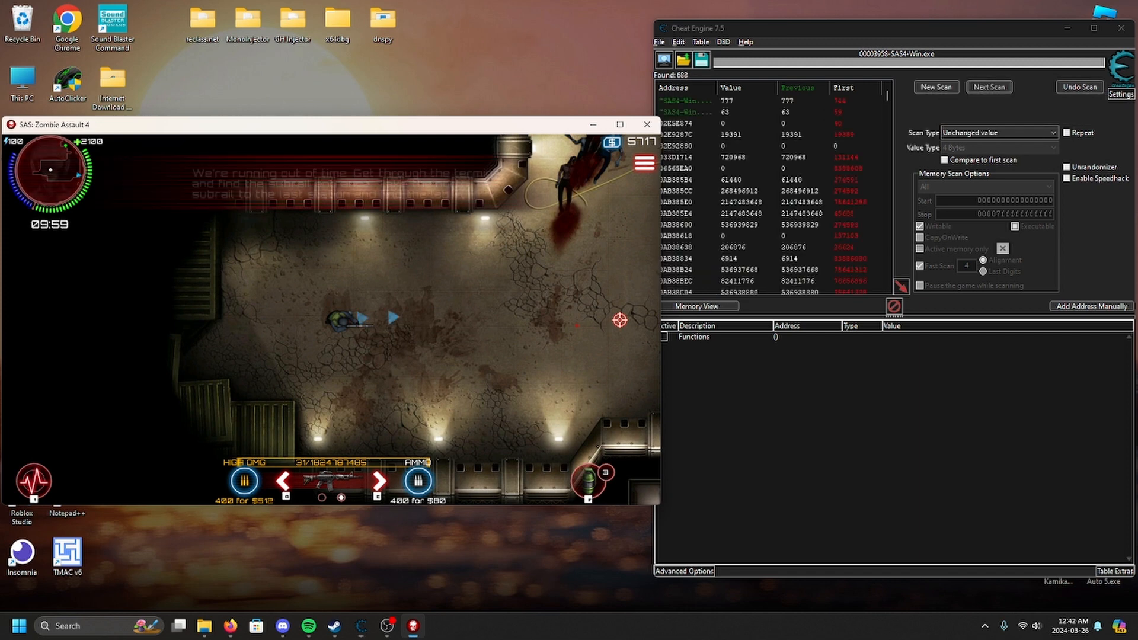
pyautogui.click(989, 86)
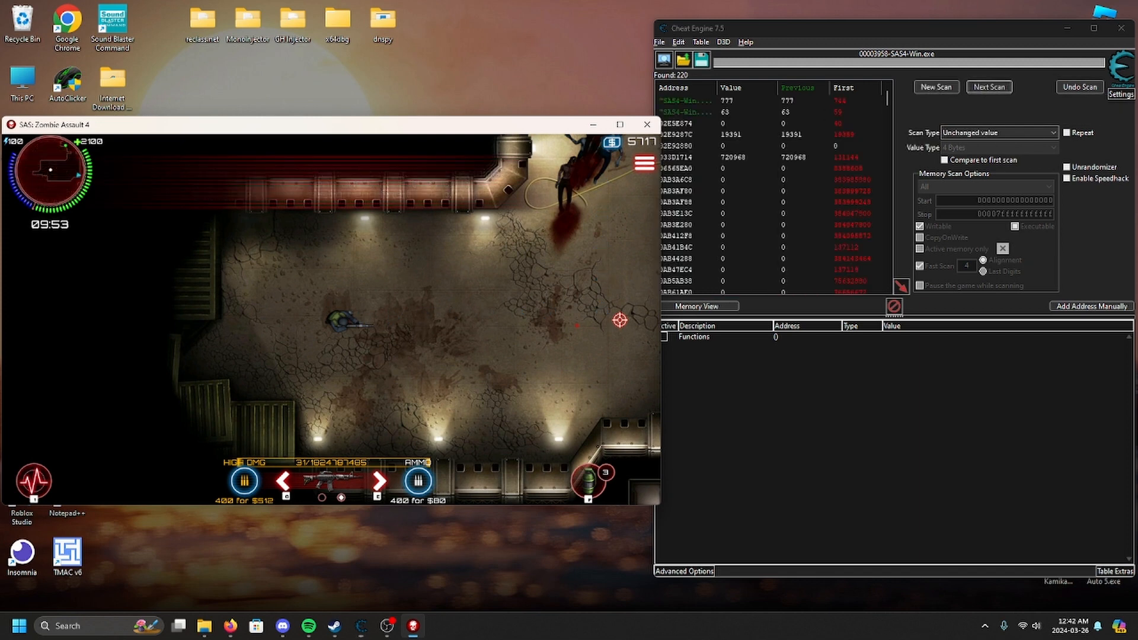
pyautogui.click(988, 86)
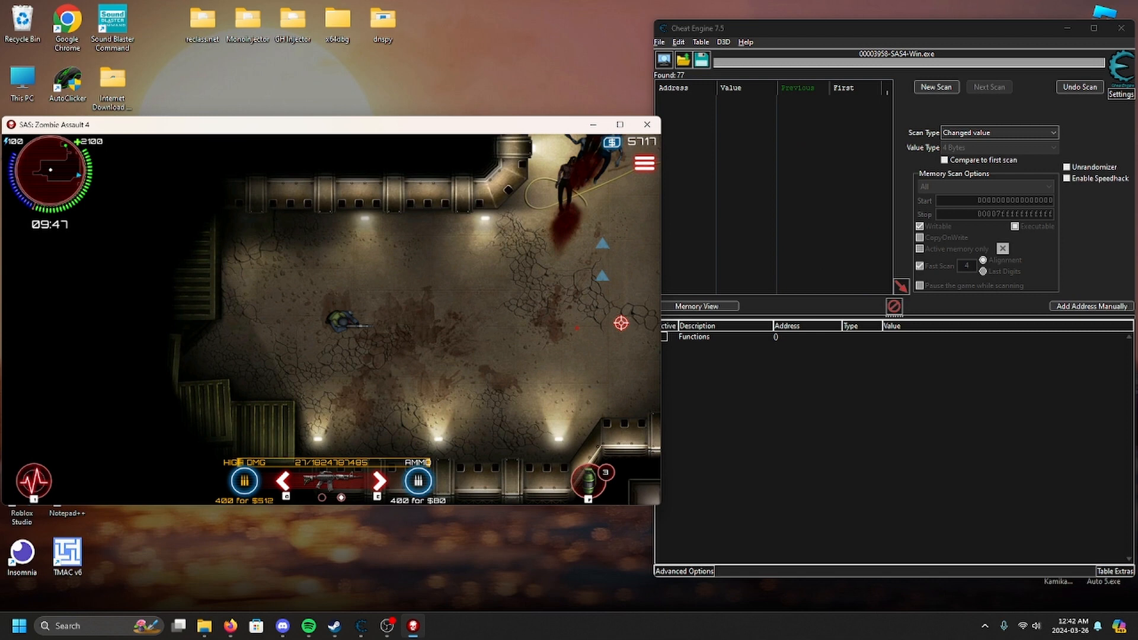
pyautogui.click(988, 87)
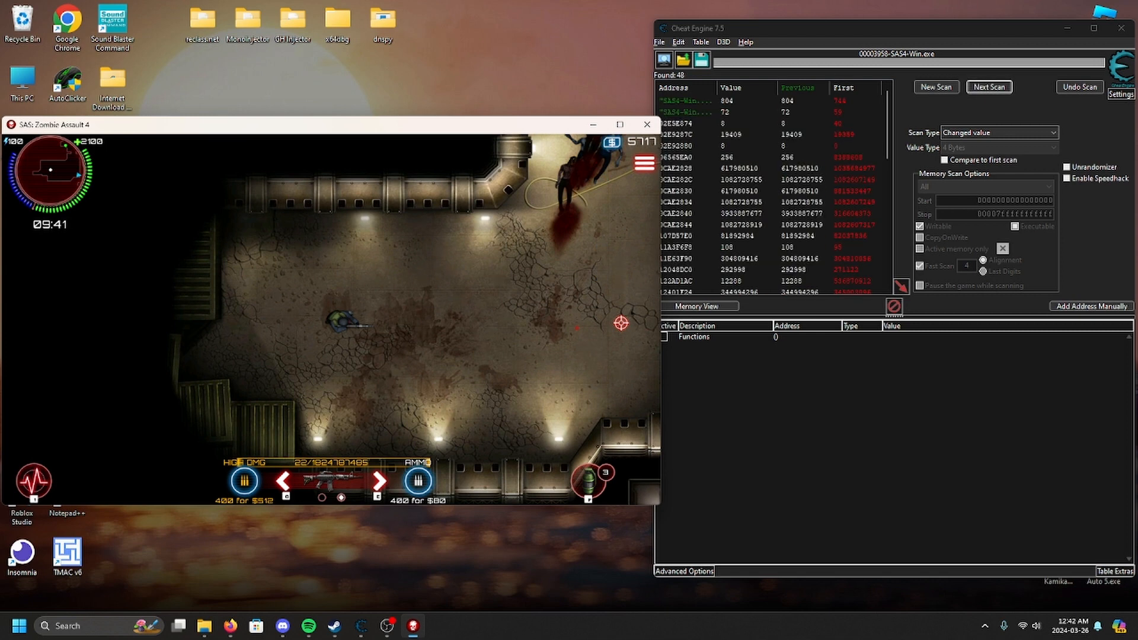
pyautogui.click(988, 87)
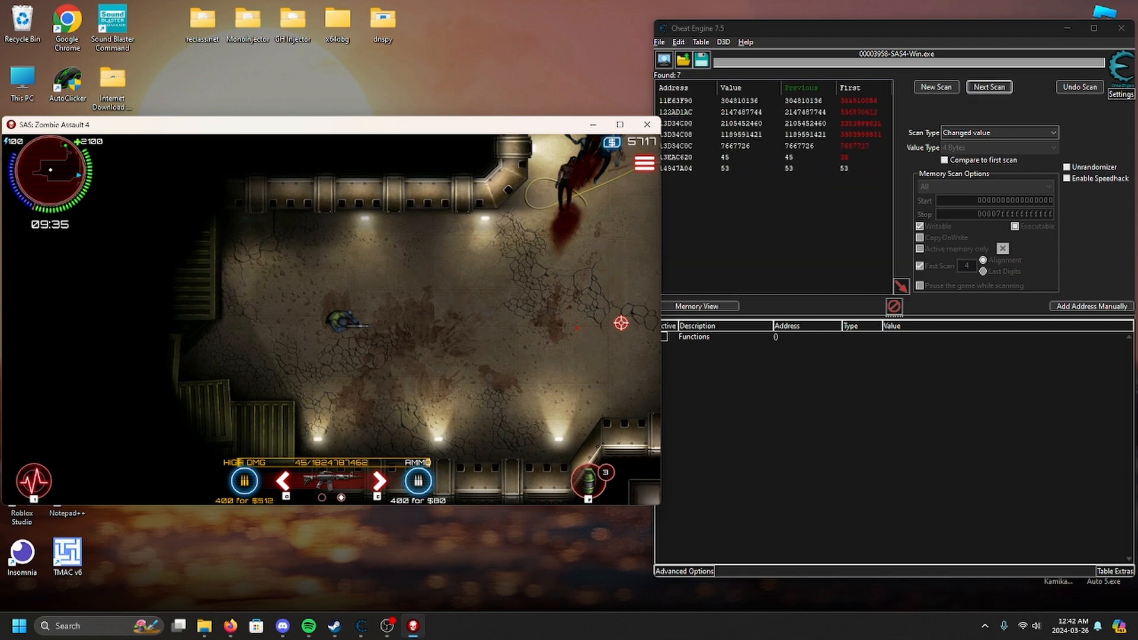
pyautogui.click(718, 135)
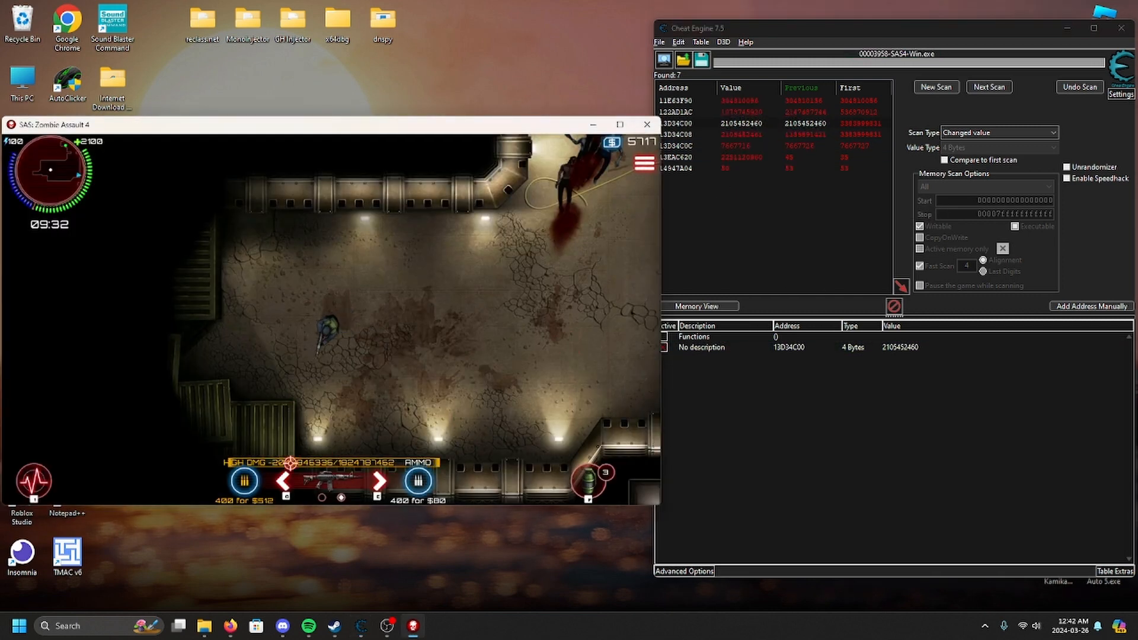
# Find what accesses 13D34C00 and show the mov [esi],eax writer in the disassembler.
pyautogui.rightClick(701, 347)
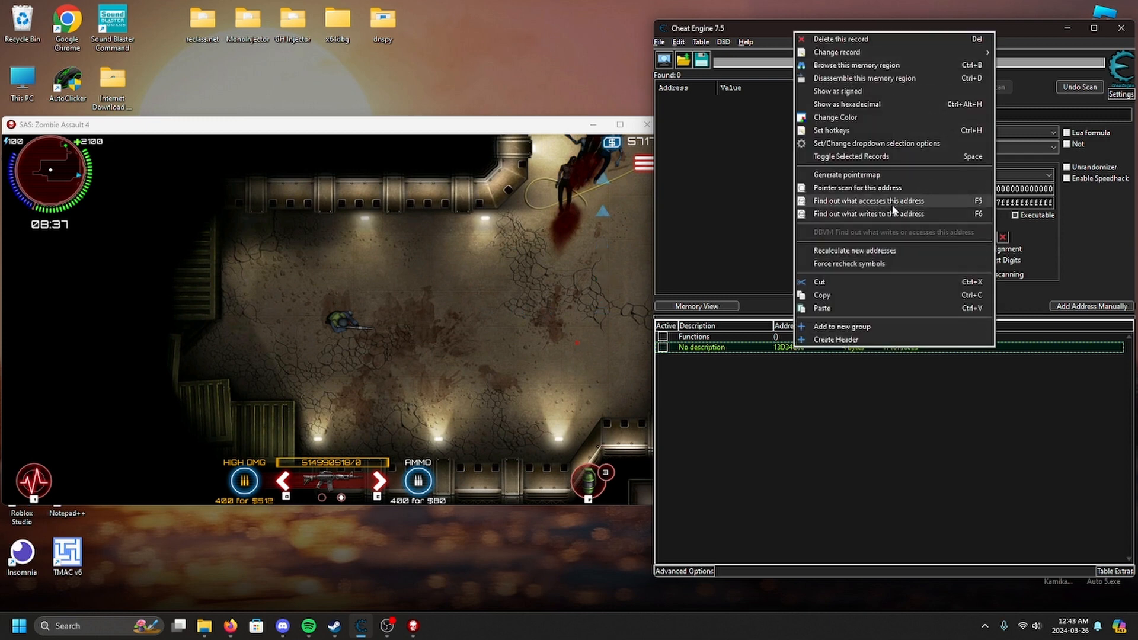
pyautogui.click(868, 200)
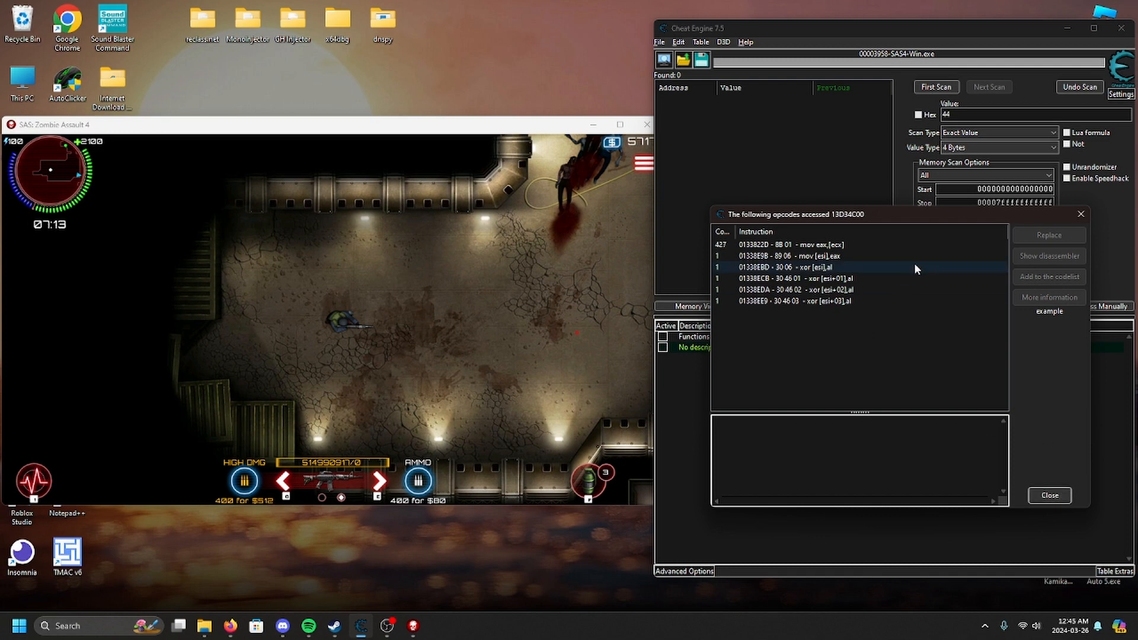
pyautogui.click(797, 256)
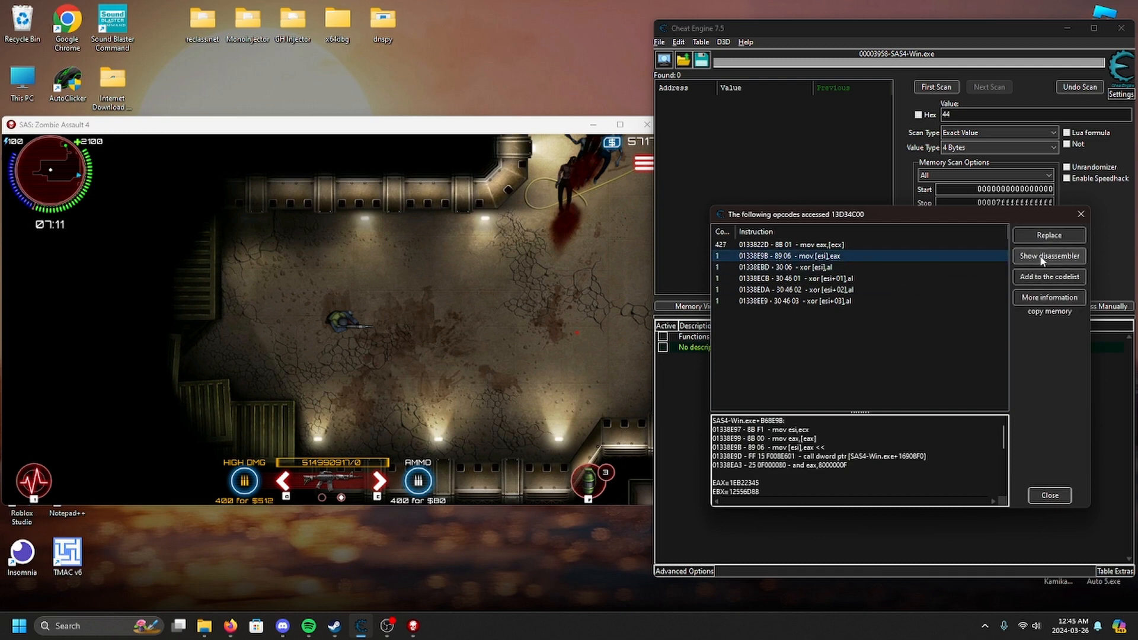
pyautogui.click(1048, 256)
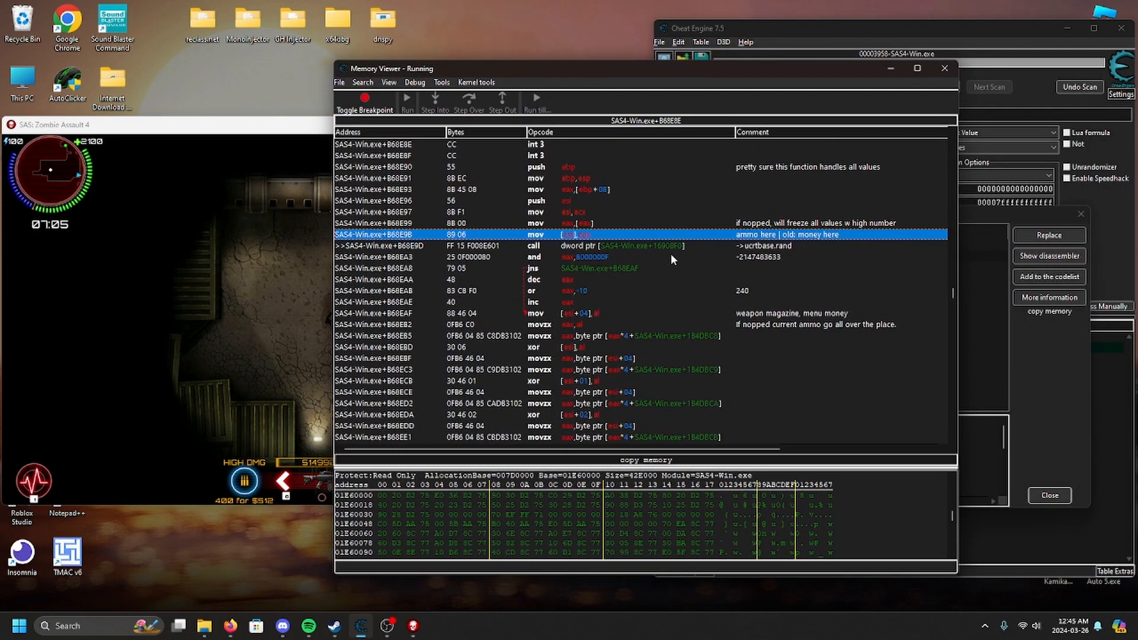
# Dismiss the ammo instruction's context menu and bring up the Memory Viewer Tools menu.
pyautogui.rightClick(573, 234)
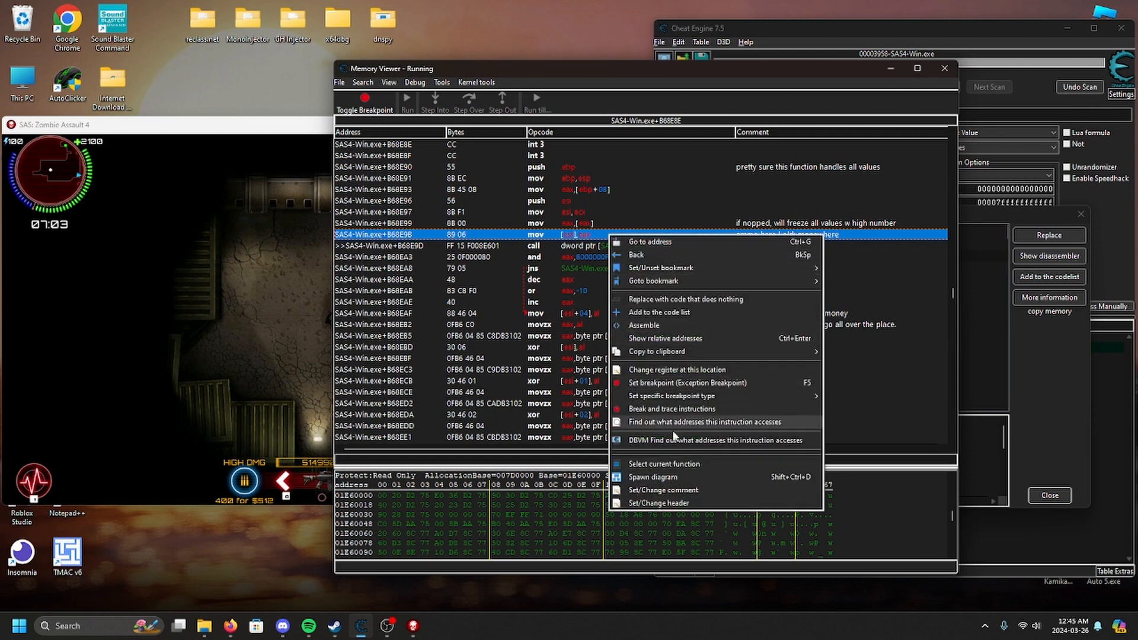
pyautogui.click(697, 422)
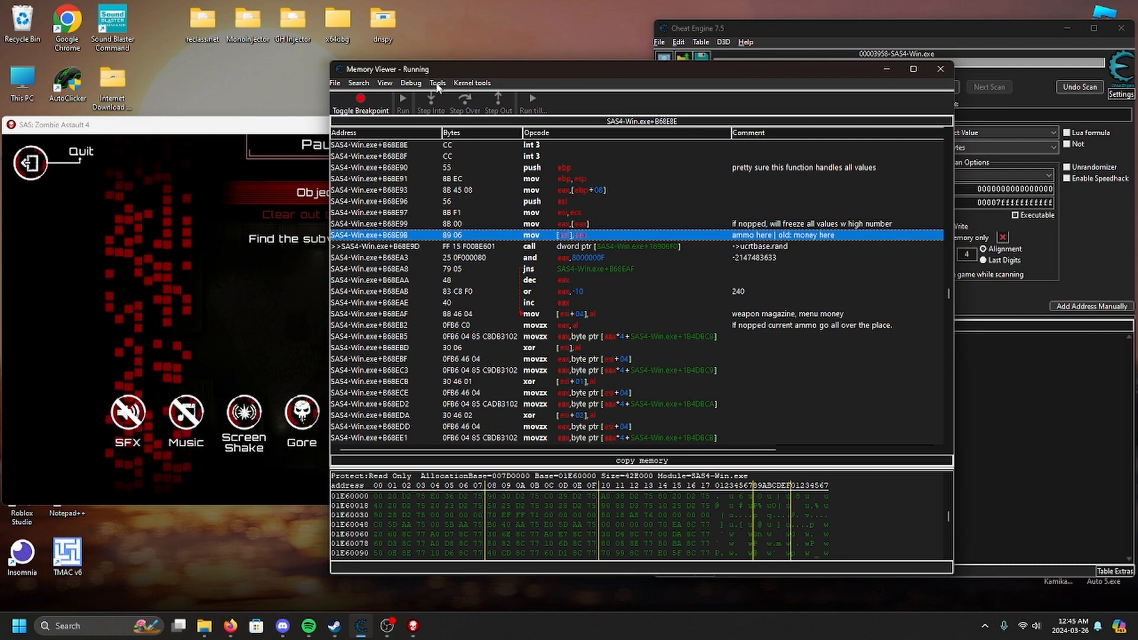
pyautogui.click(437, 82)
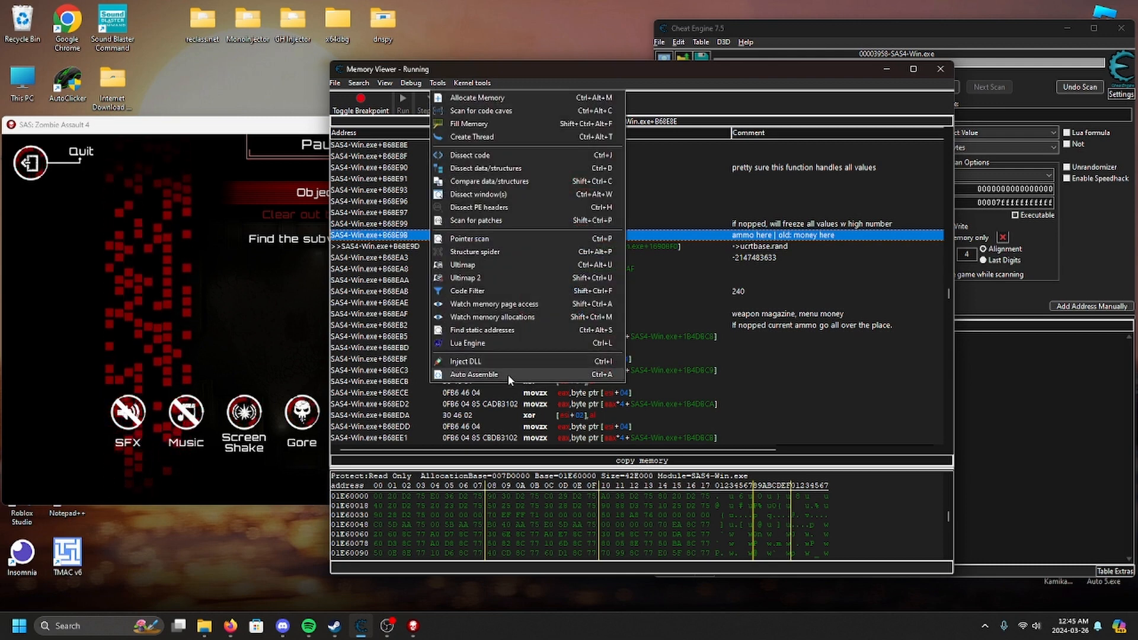
# Start an Auto Assemble script with the Code Injection template at the ammo instruction's address.
pyautogui.click(473, 373)
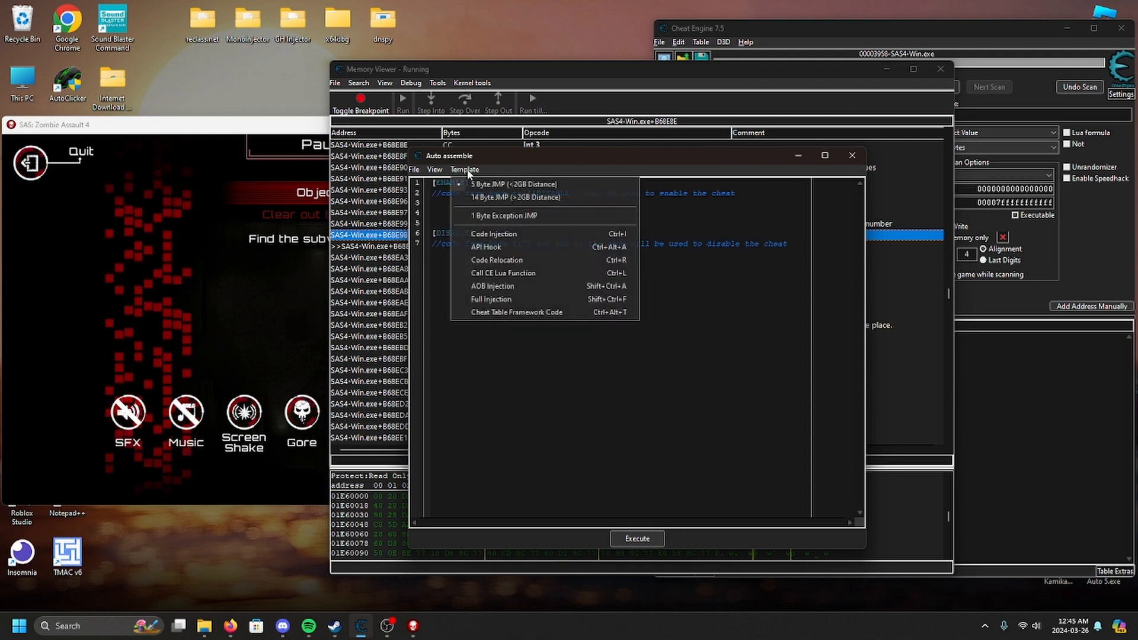
pyautogui.click(493, 234)
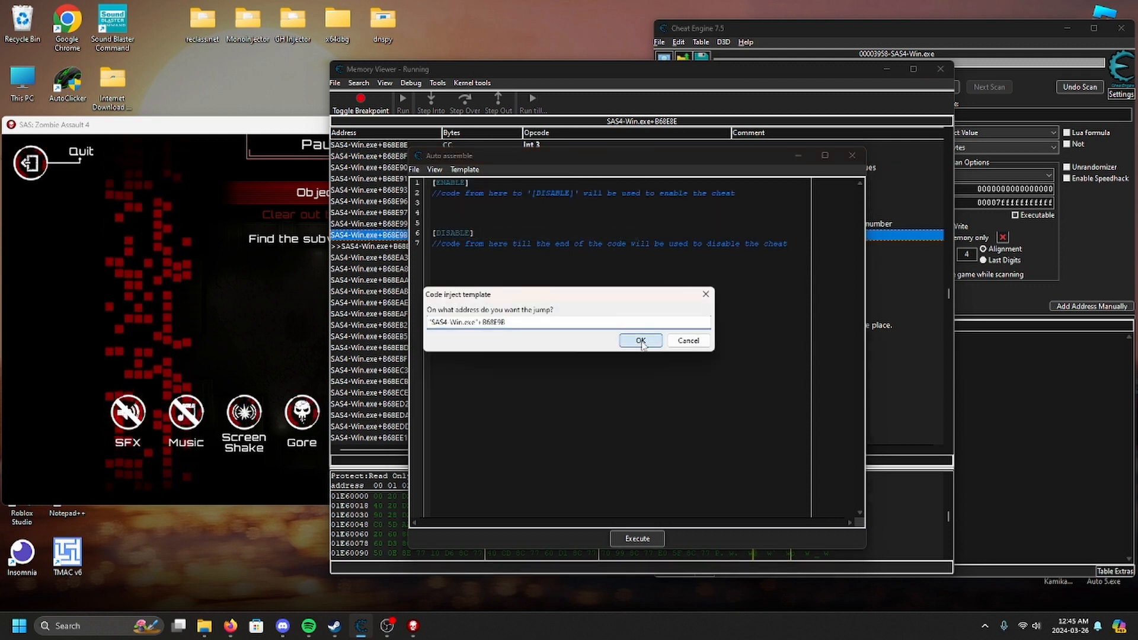
pyautogui.click(639, 341)
pyautogui.write('cmp esi,')
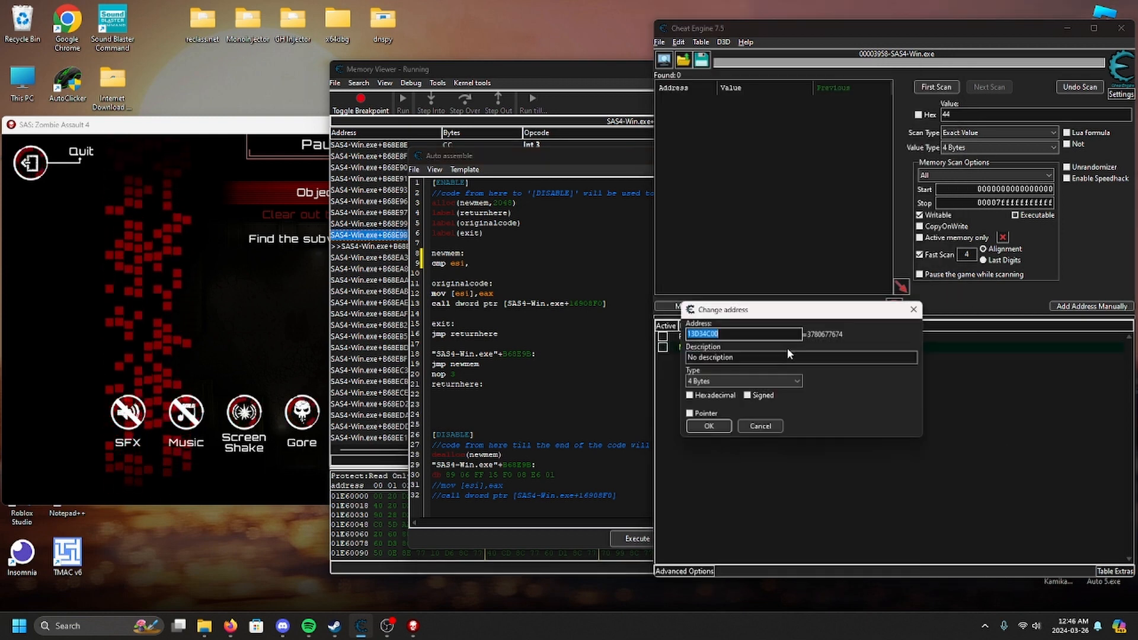
pyautogui.click(707, 426)
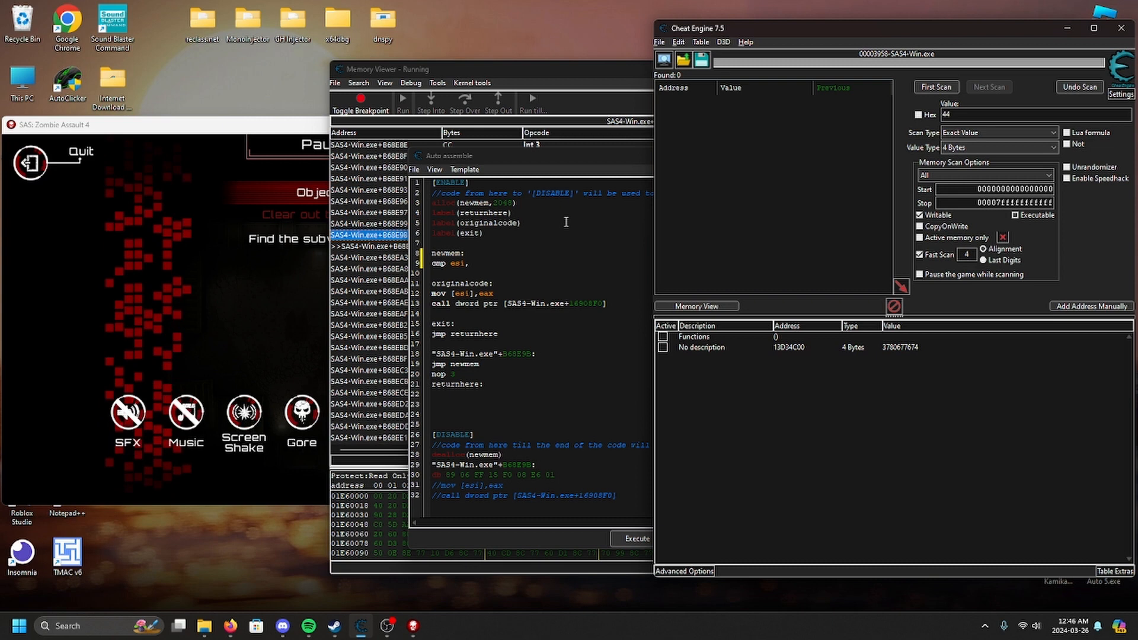
# Add cmp esi,13D34C00 / jne originalcode / nop to the script and close it.
pyautogui.write('13D34C00')
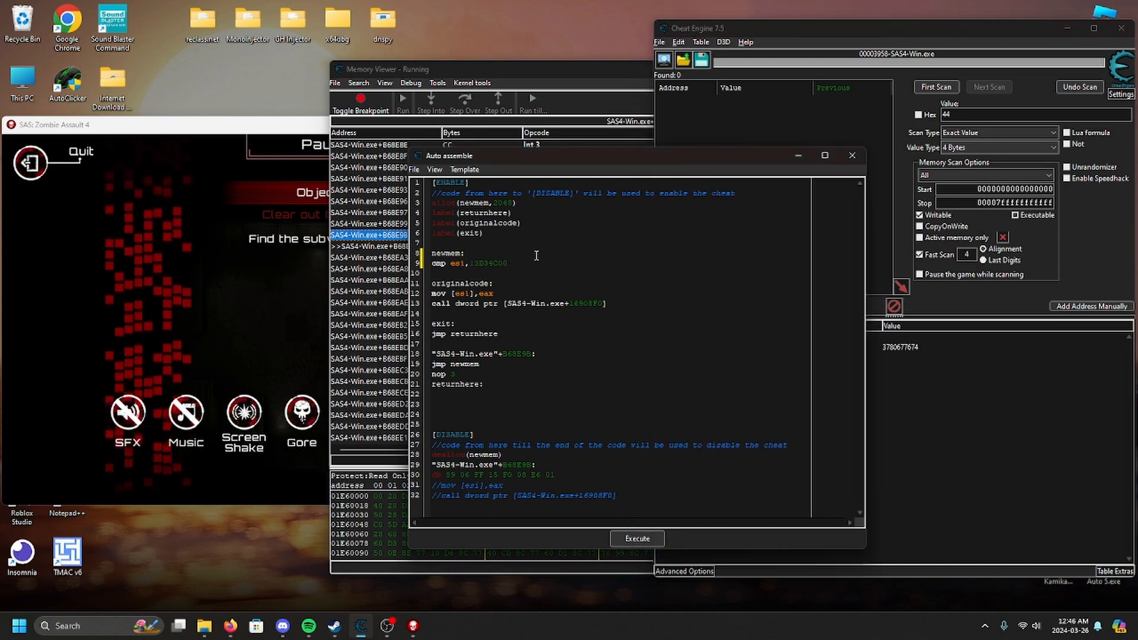
pyautogui.write('jne originalcode')
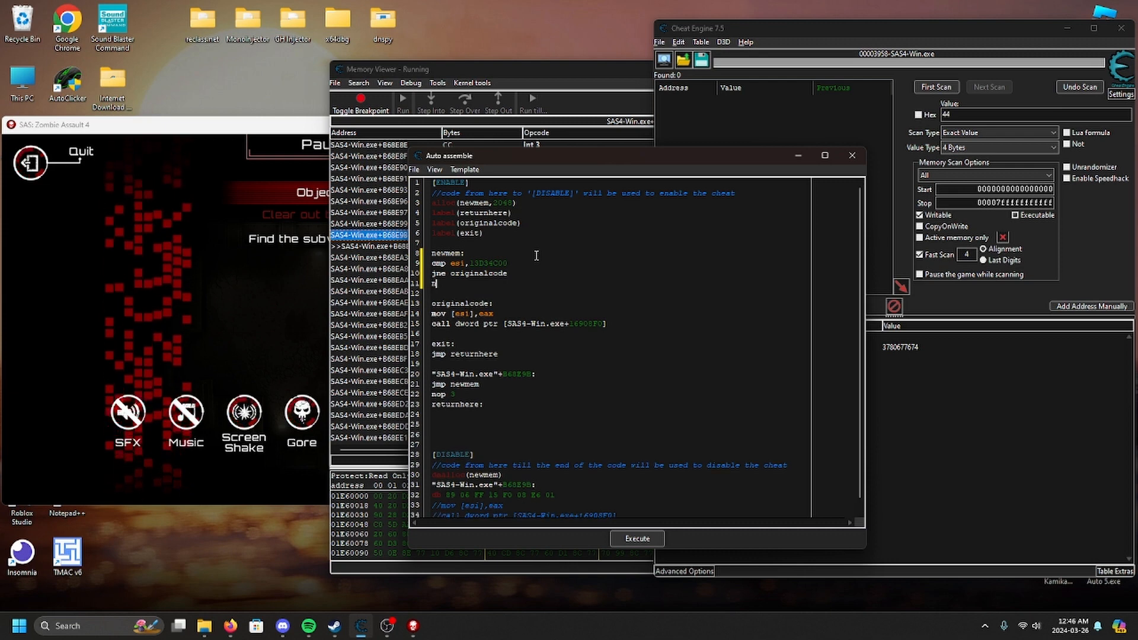
pyautogui.write('op')
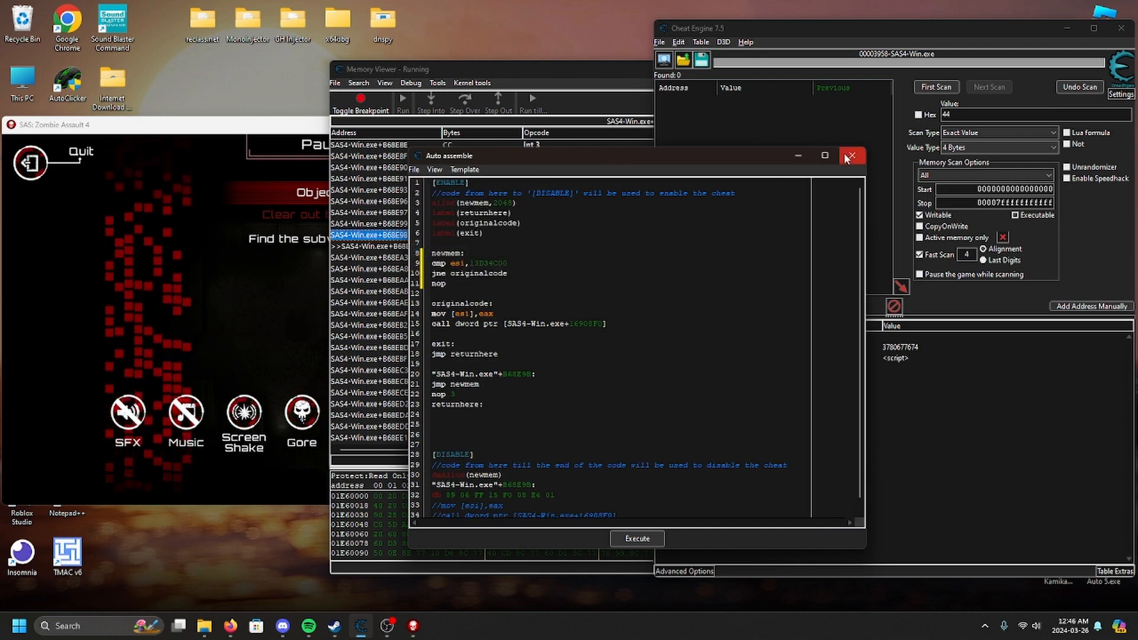
pyautogui.click(849, 155)
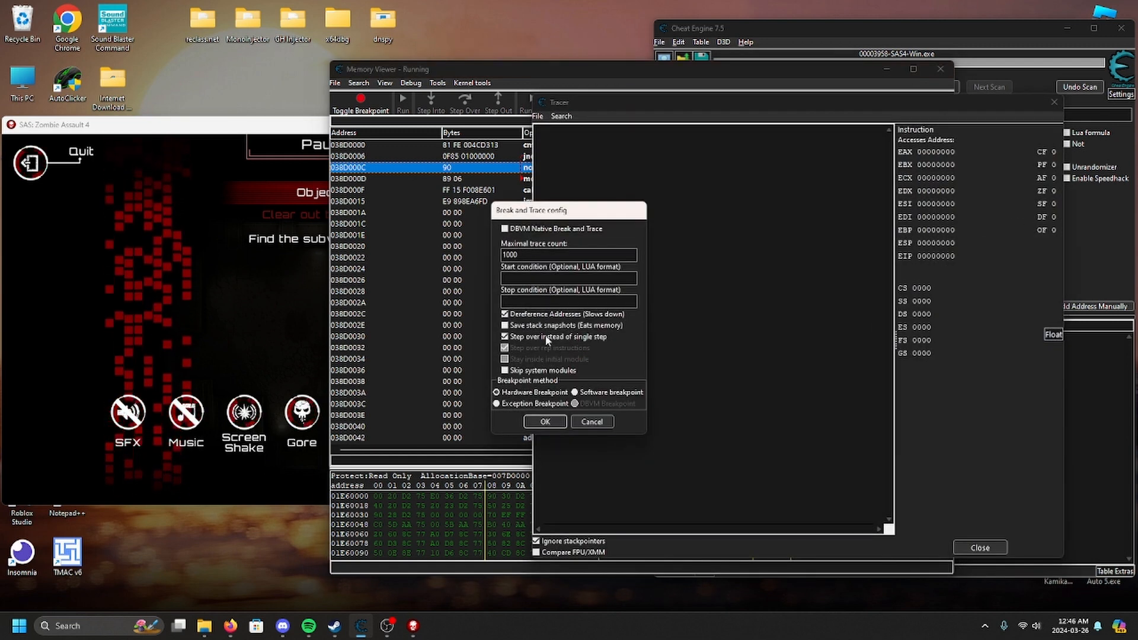
# Set the break-and-trace to step over calls and start the trace.
pyautogui.click(504, 335)
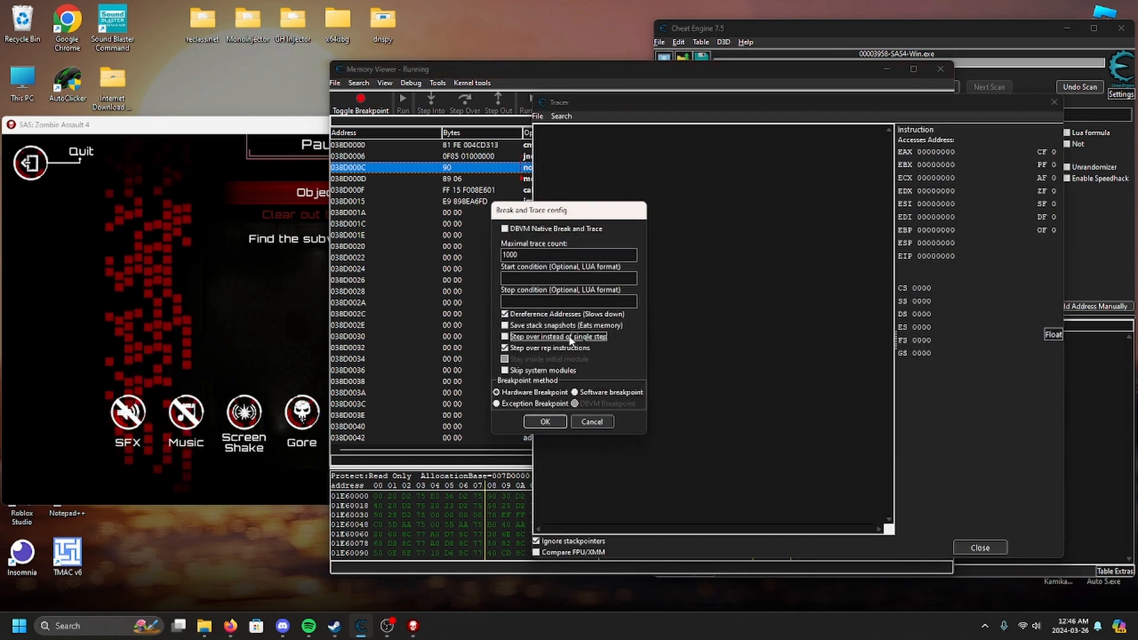
pyautogui.click(506, 337)
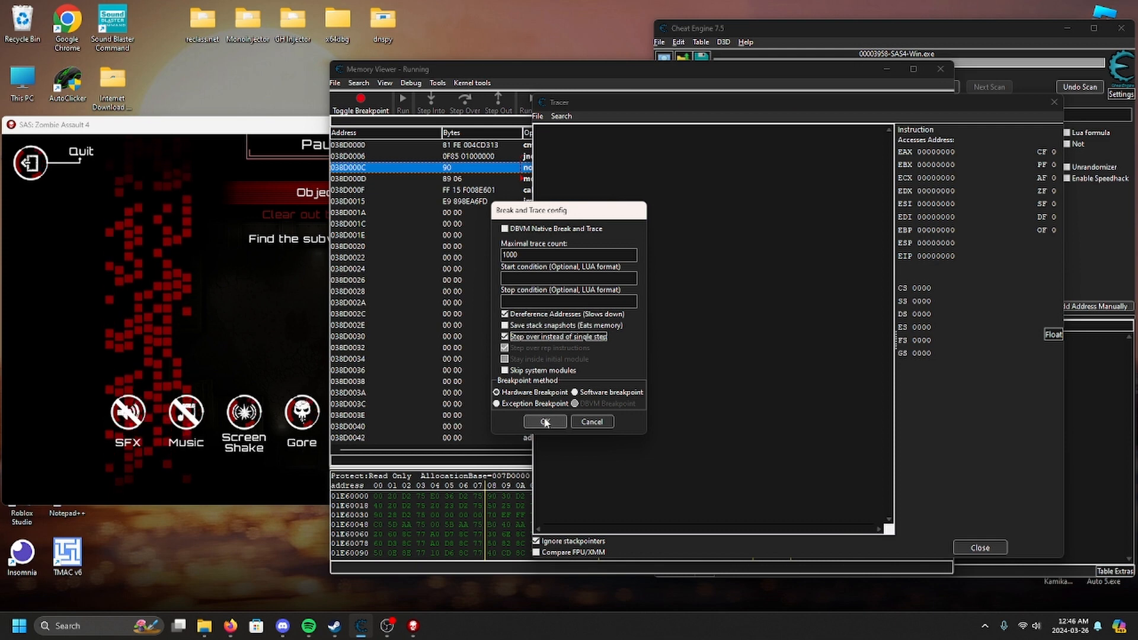
pyautogui.click(544, 421)
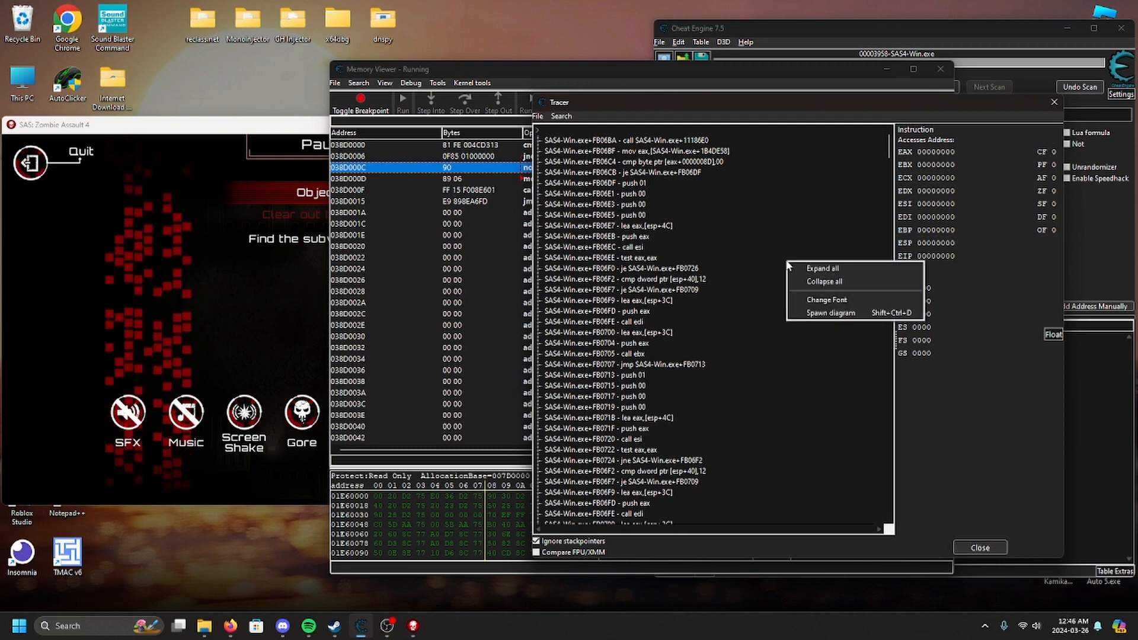
# Expand the trace and mark the dec eax at SAS4-Win.exe+D91F37 that decrements ammo.
pyautogui.click(813, 268)
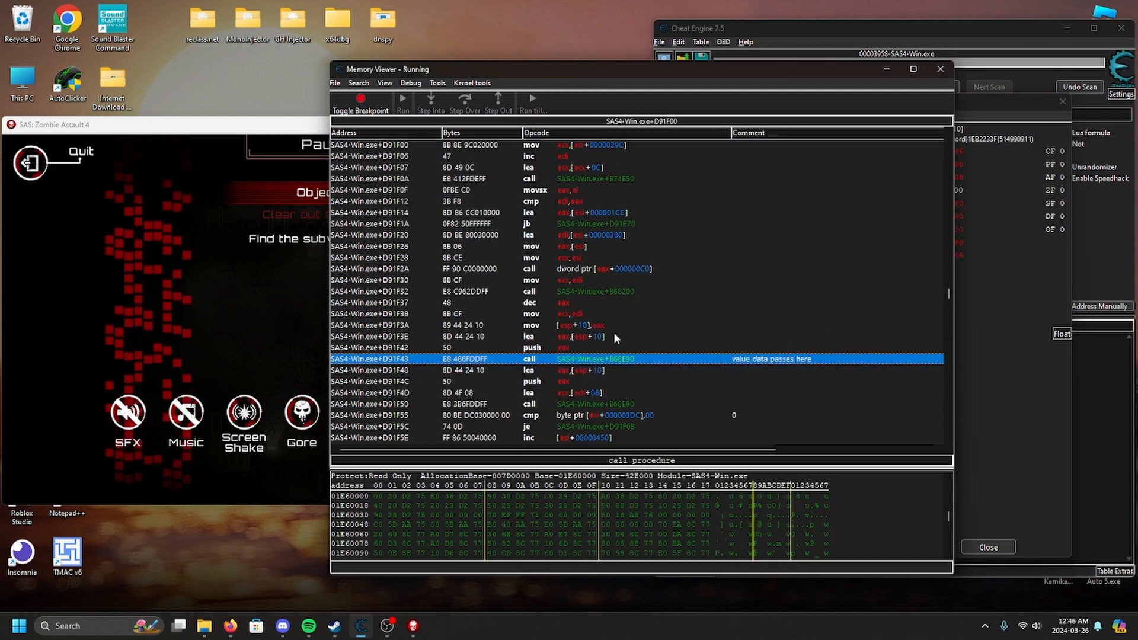
pyautogui.click(562, 347)
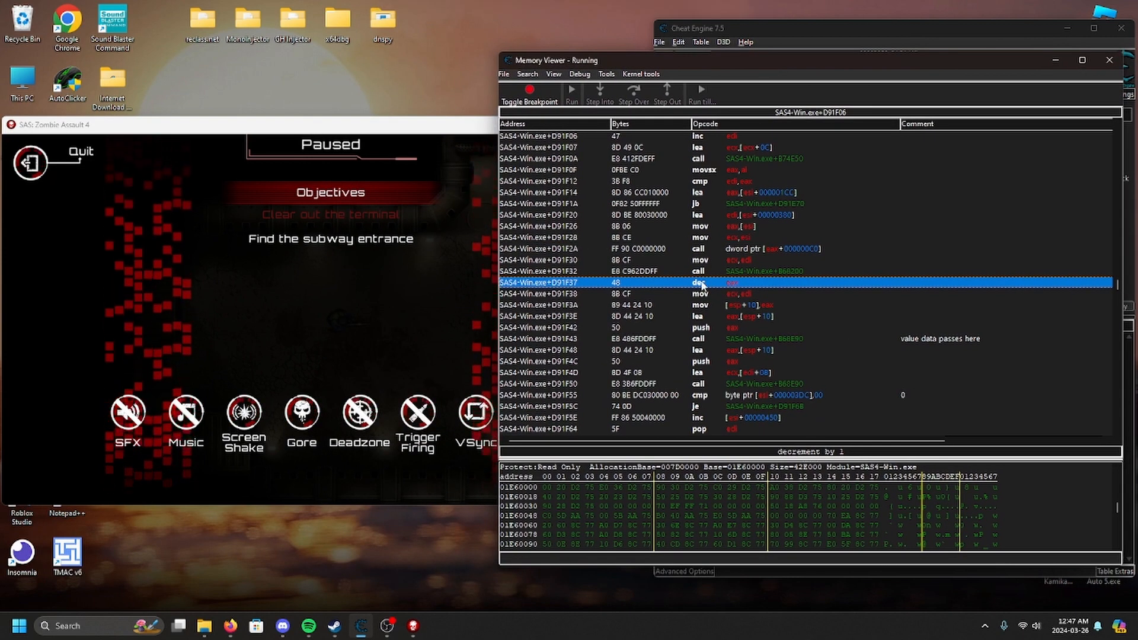
# After a failed manual reassembly, replace the dec eax with code that does nothing.
pyautogui.doubleClick(726, 282)
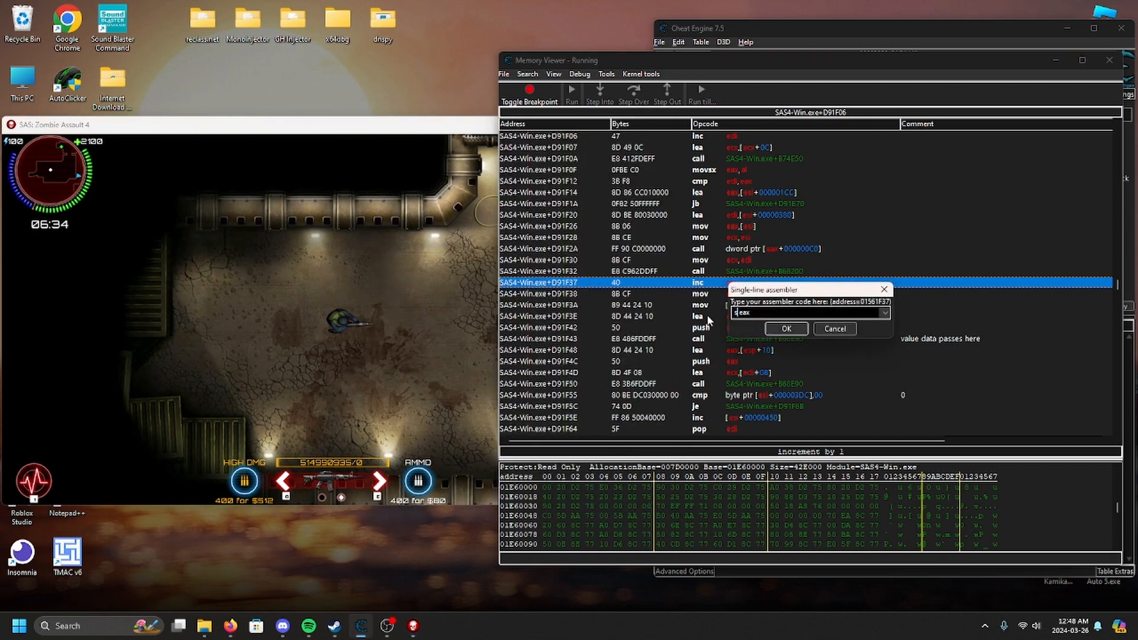
pyautogui.click(785, 328)
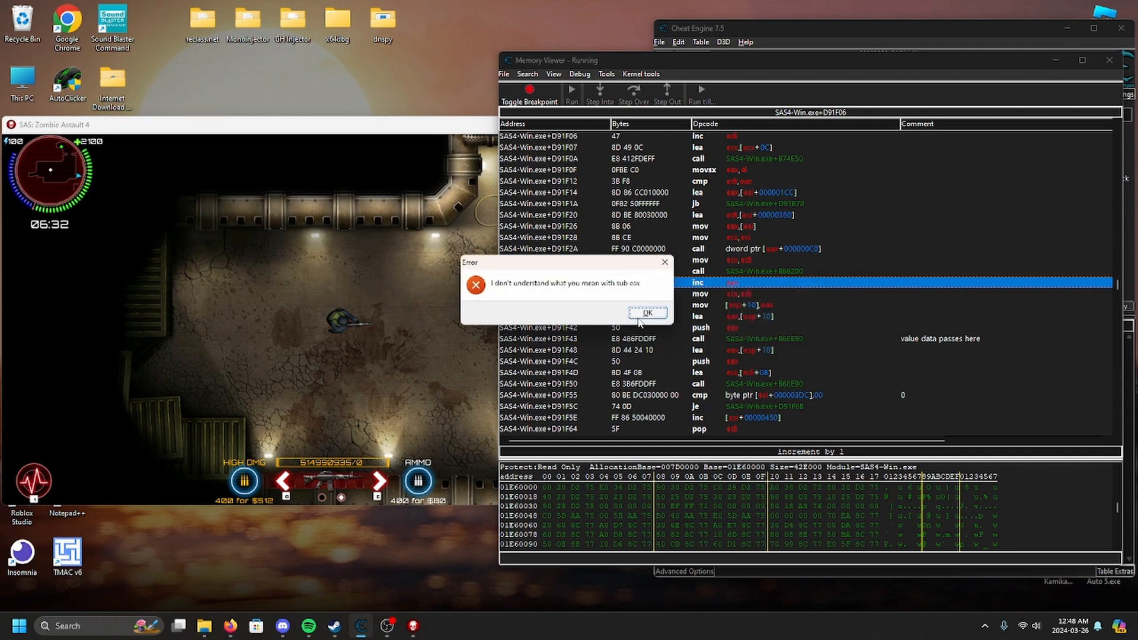
pyautogui.click(646, 312)
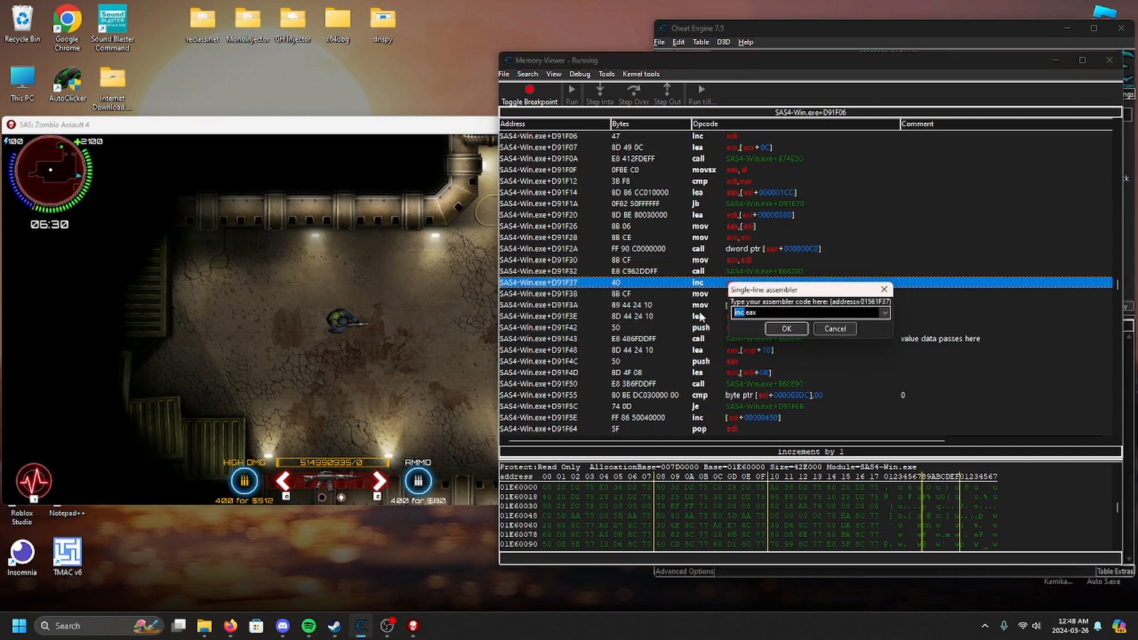
pyautogui.click(784, 328)
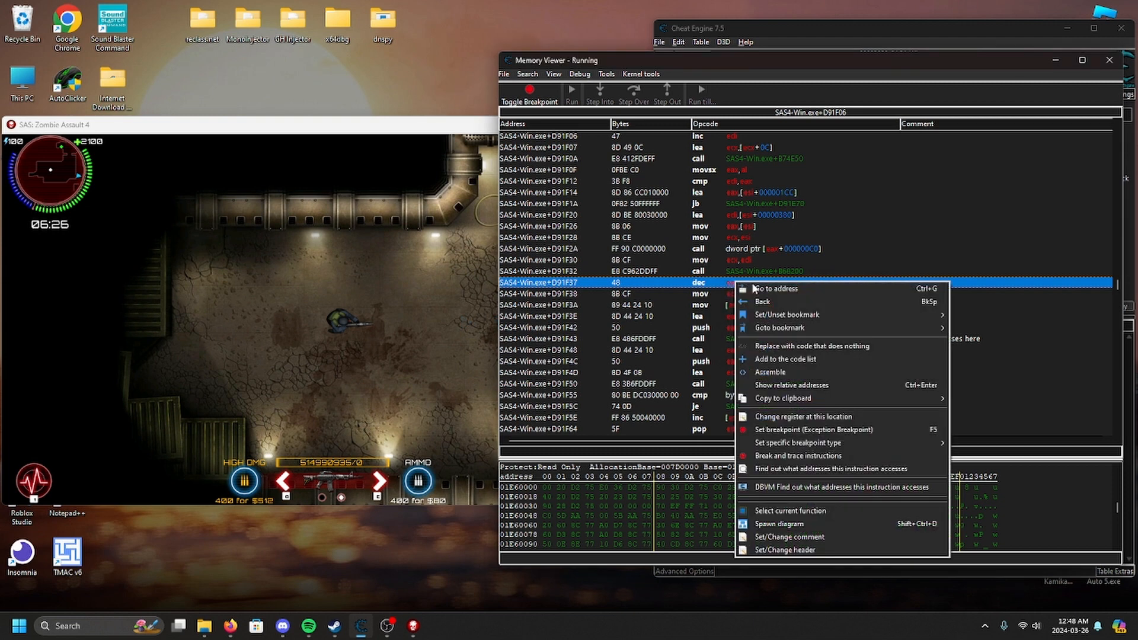
pyautogui.click(813, 344)
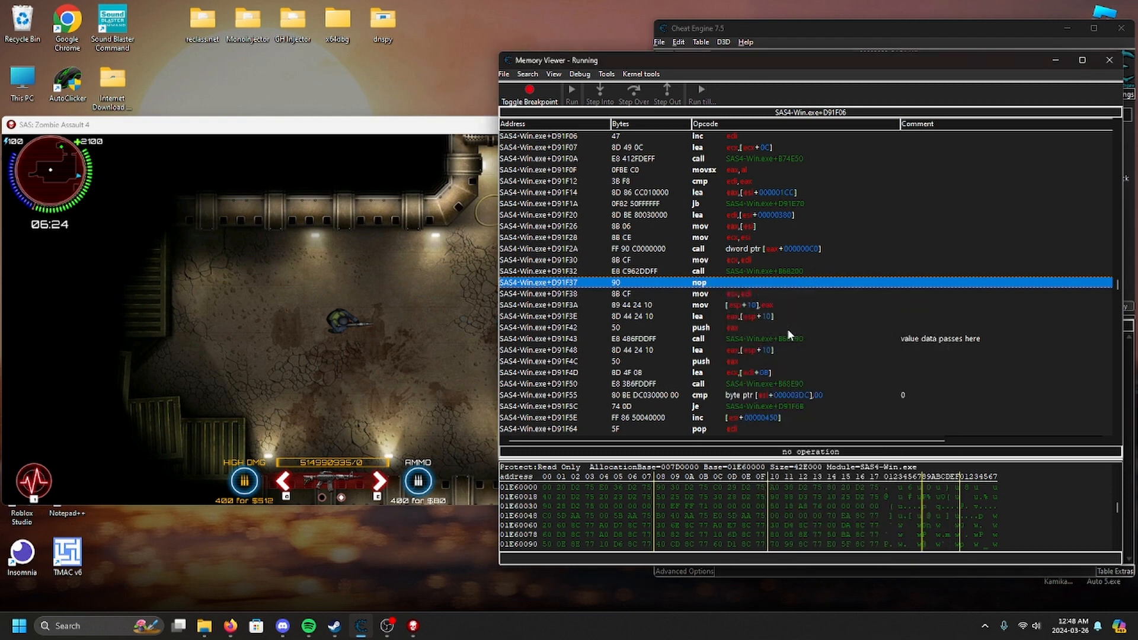